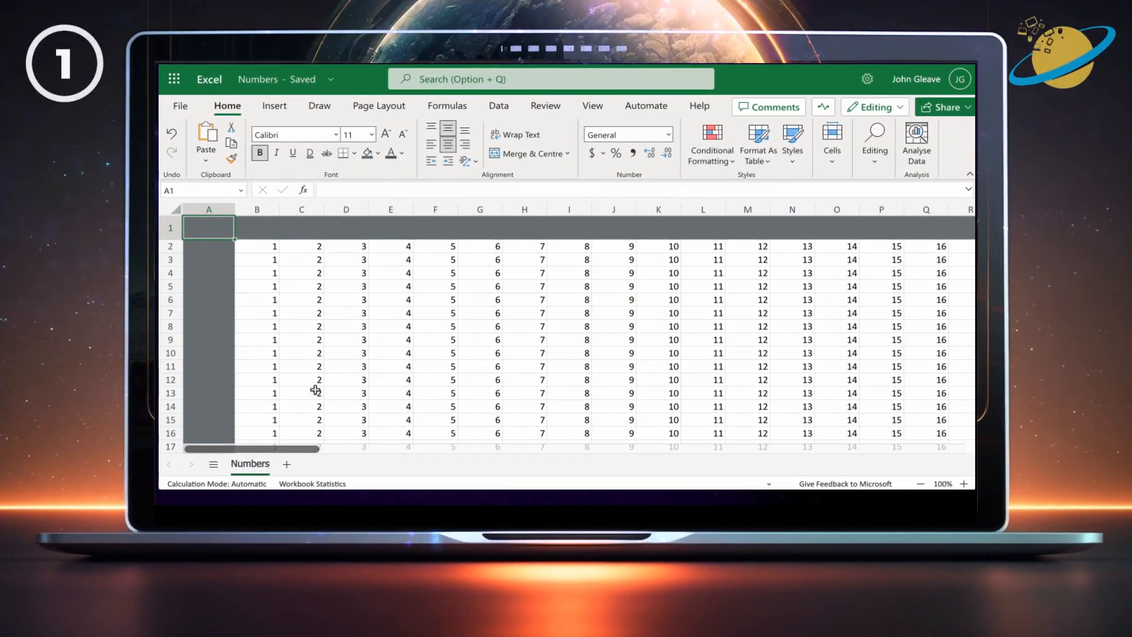
mouse_move(257, 262)
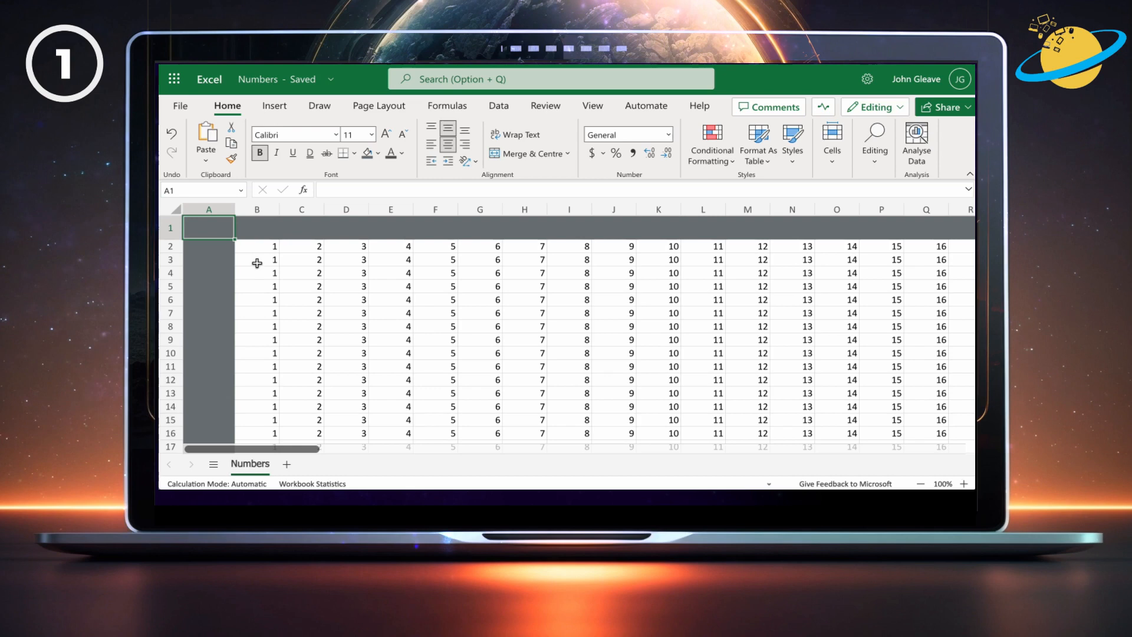
- Select cell B2 in the Numbers sheet as the freeze point
click(256, 247)
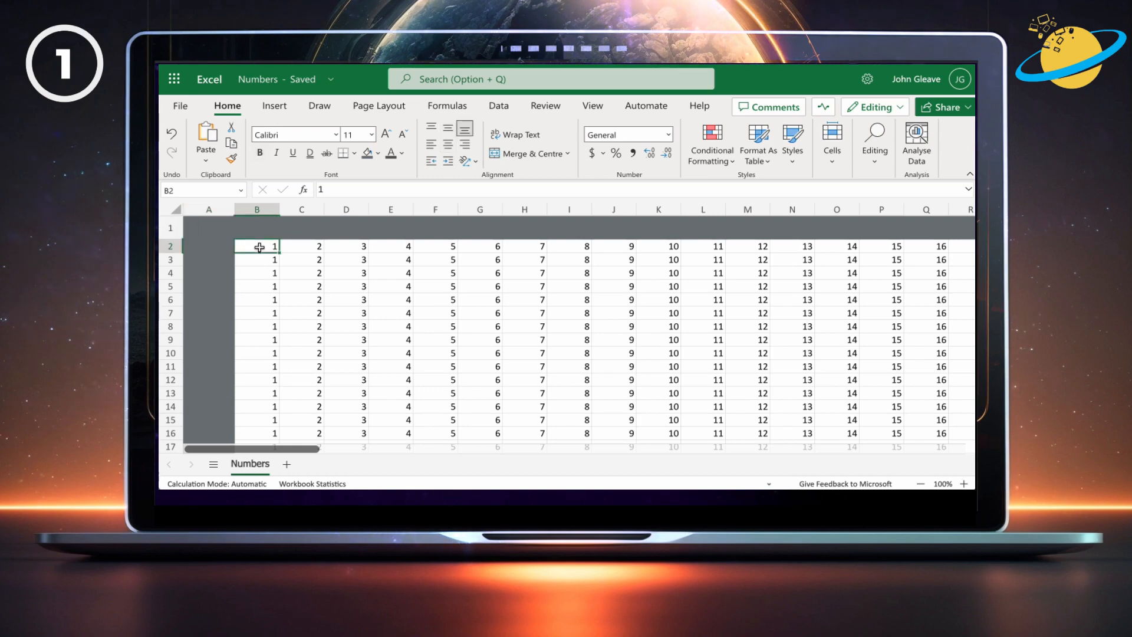
mouse_move(533, 136)
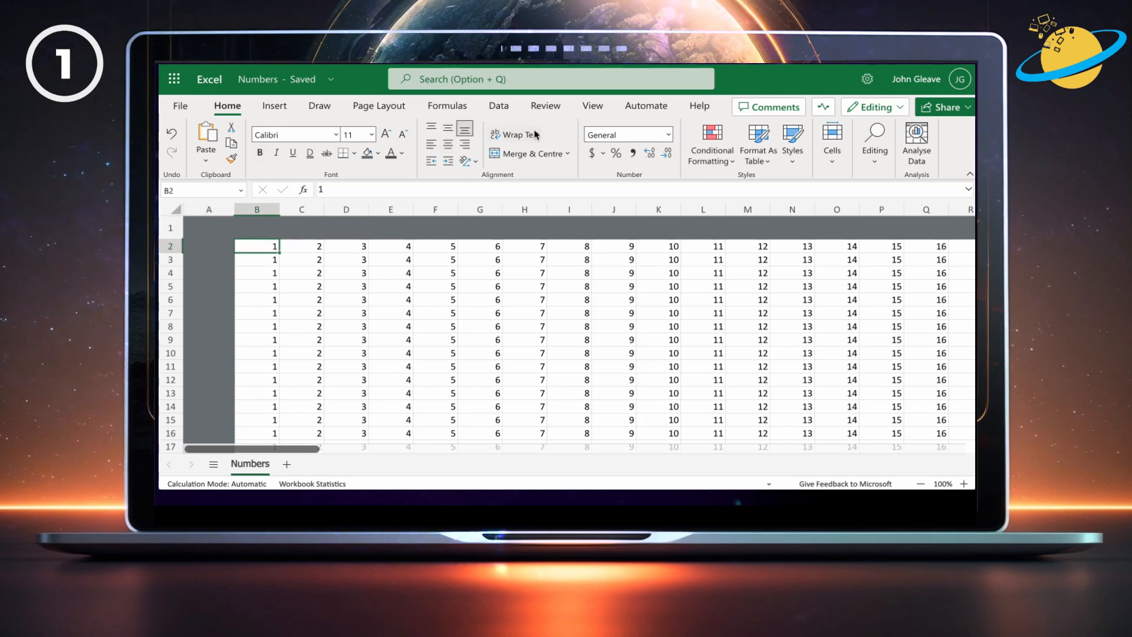
- Freeze panes at B2 from the View tab, locking row 1 and column A
click(592, 105)
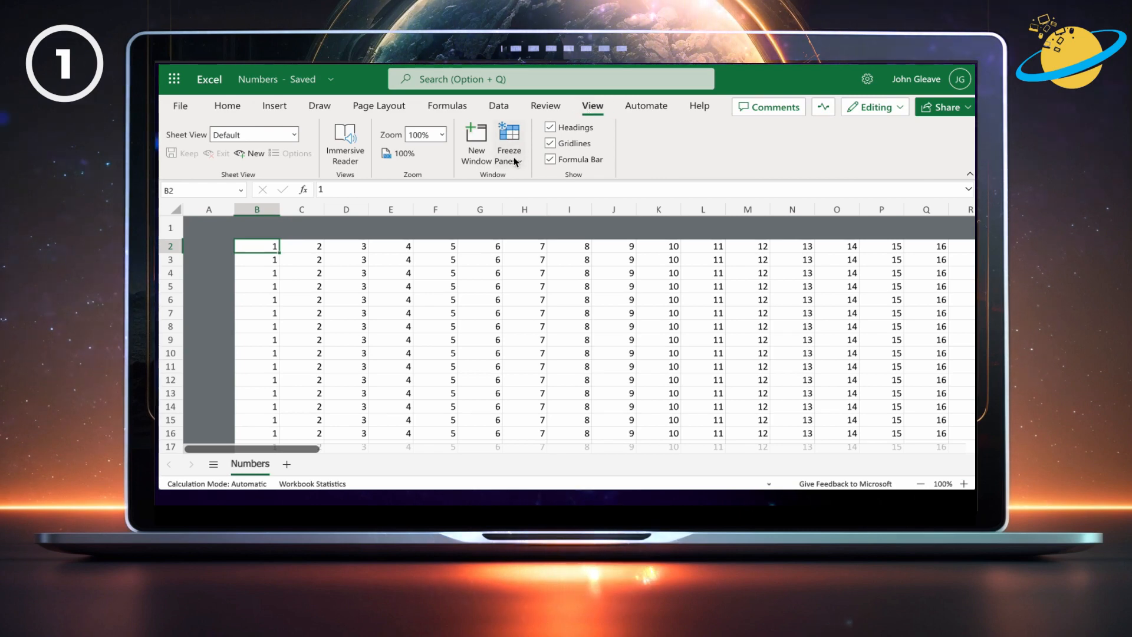
click(509, 142)
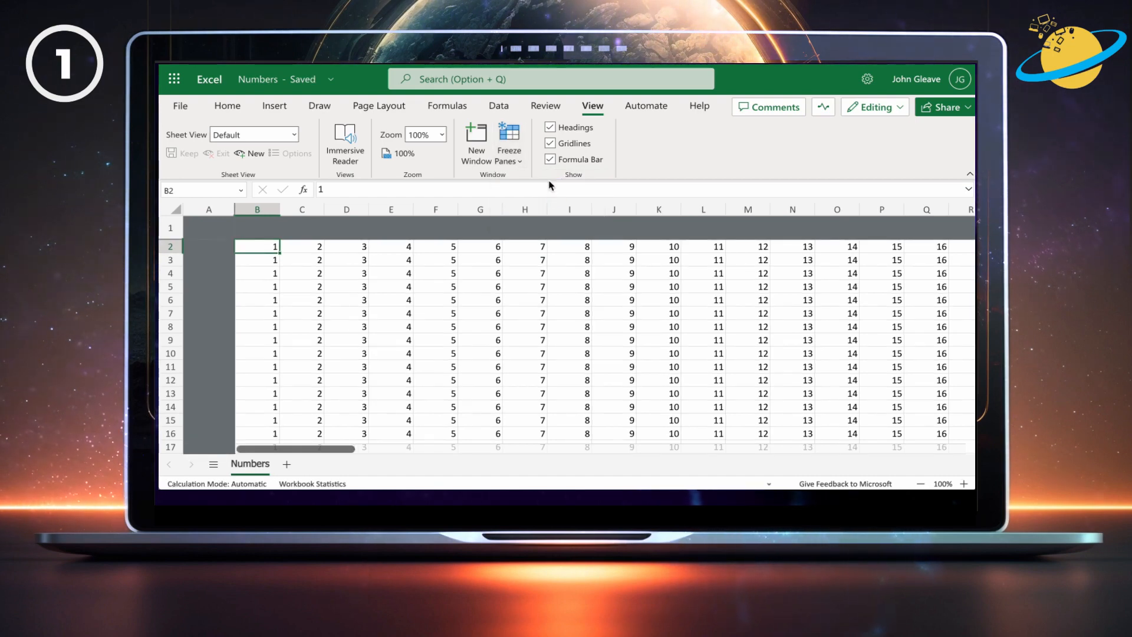
mouse_move(390, 299)
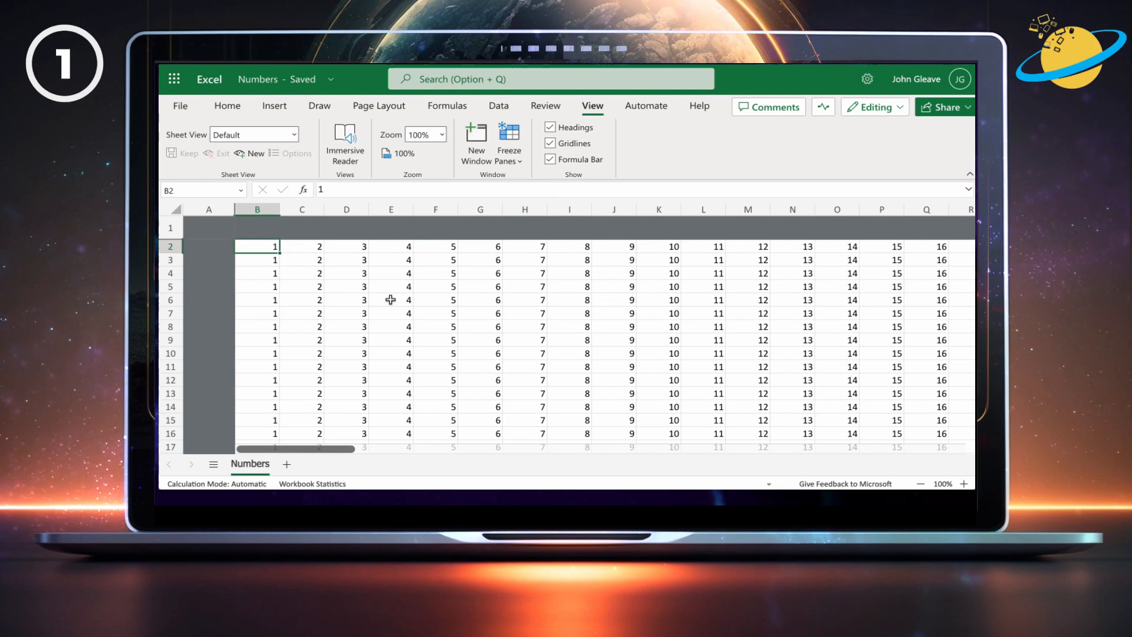
scroll(down, 3)
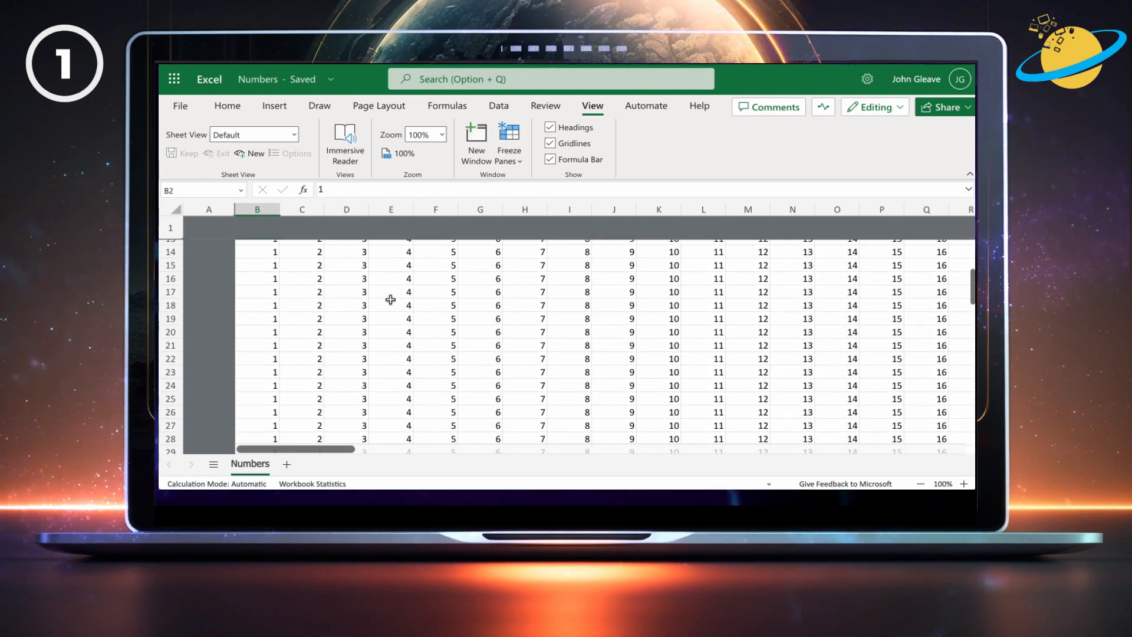
scroll(up, 3)
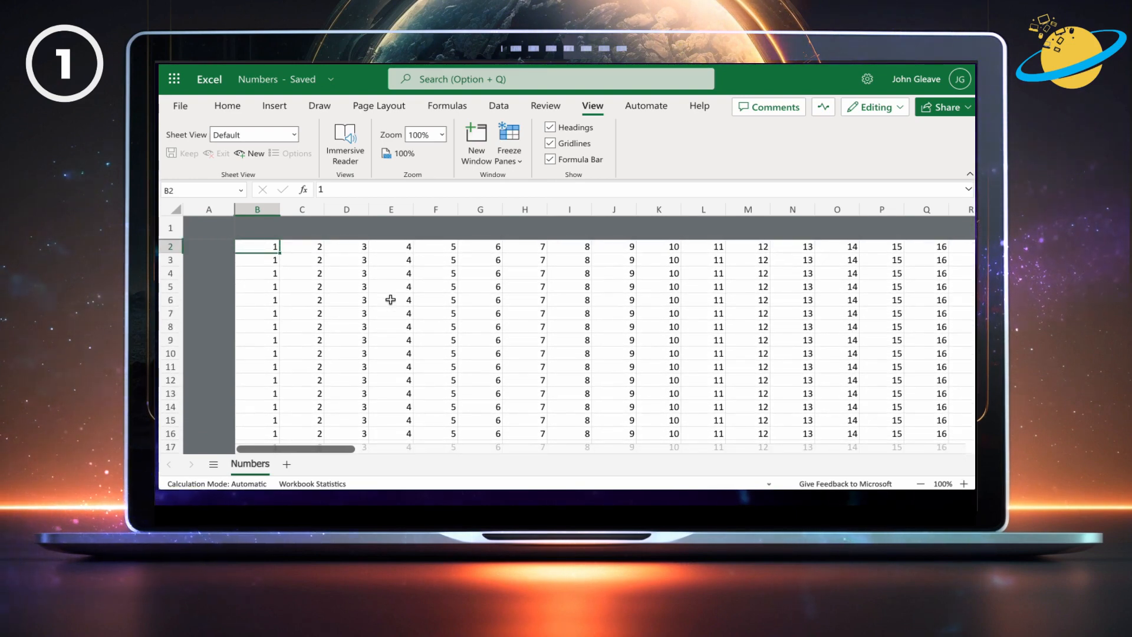
scroll(right, 3)
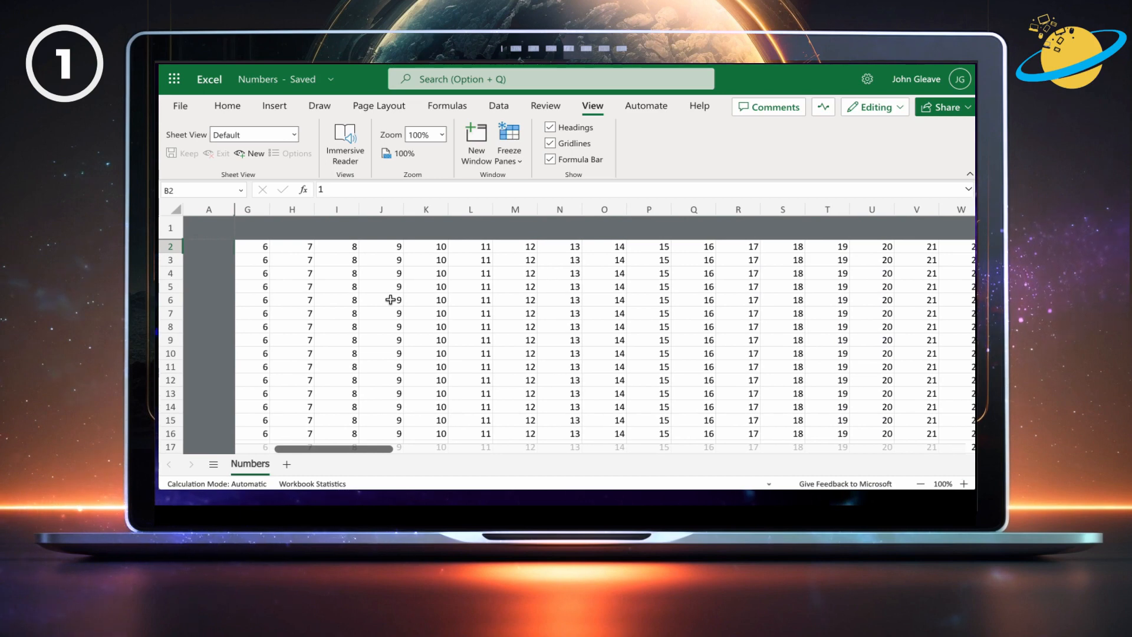
scroll(left, 3)
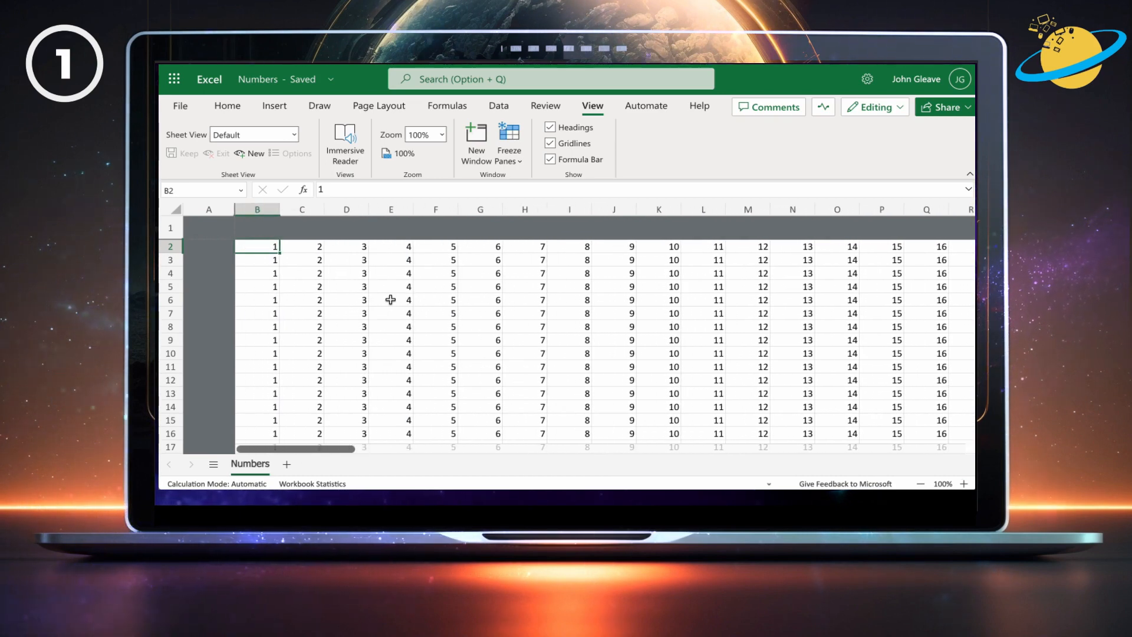
- Open the Freeze Panes dropdown to reach the Unfreeze Panes option
click(508, 141)
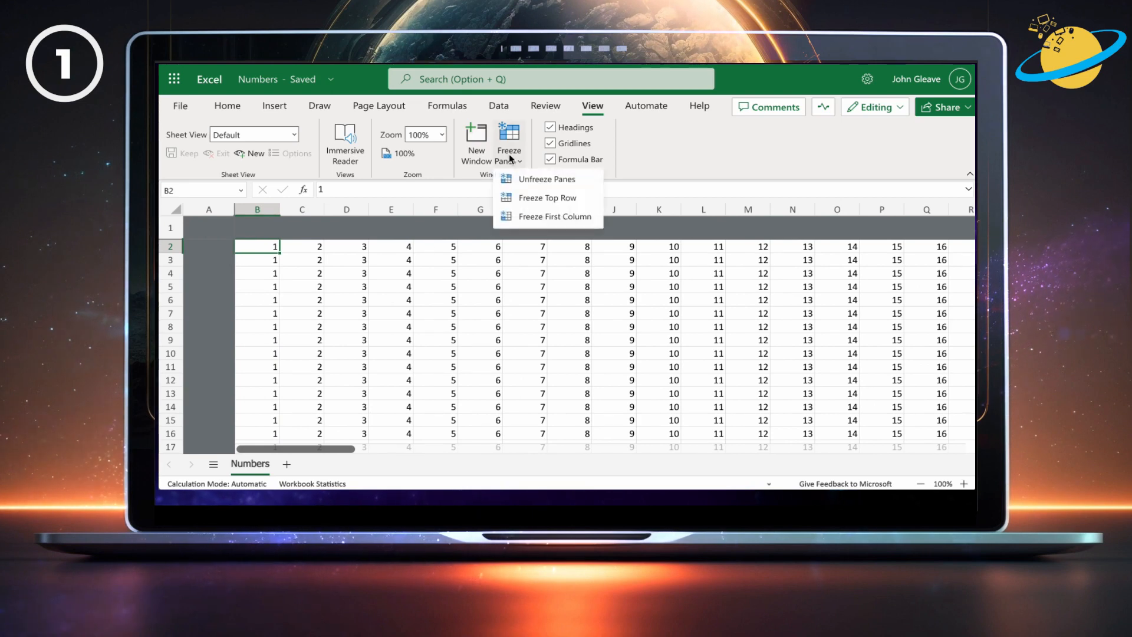
mouse_move(538, 180)
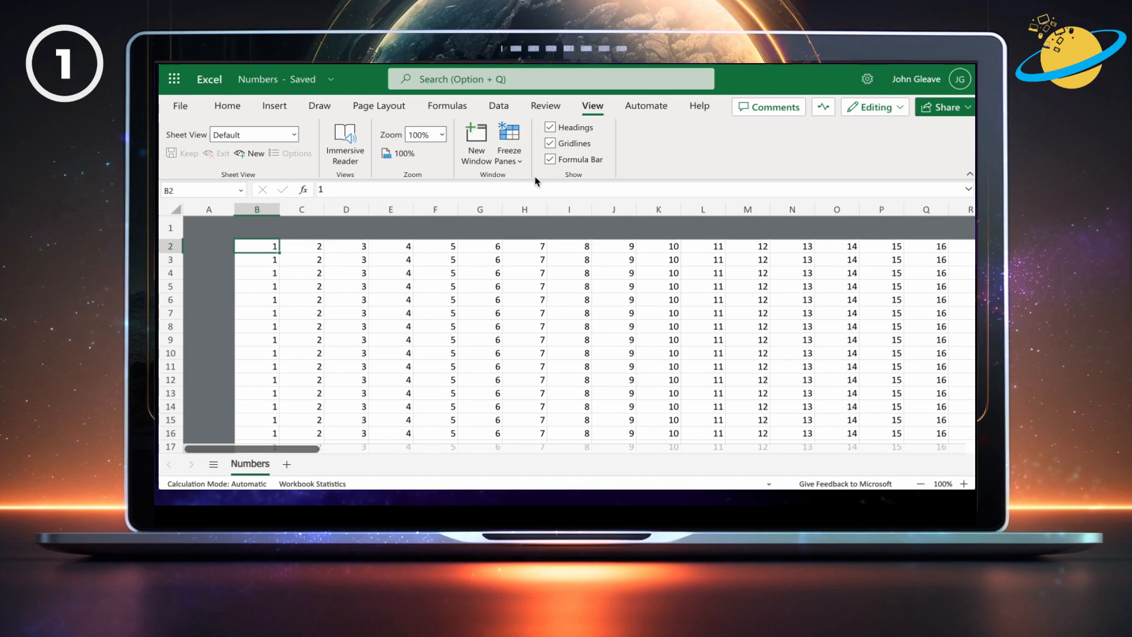
mouse_move(349, 286)
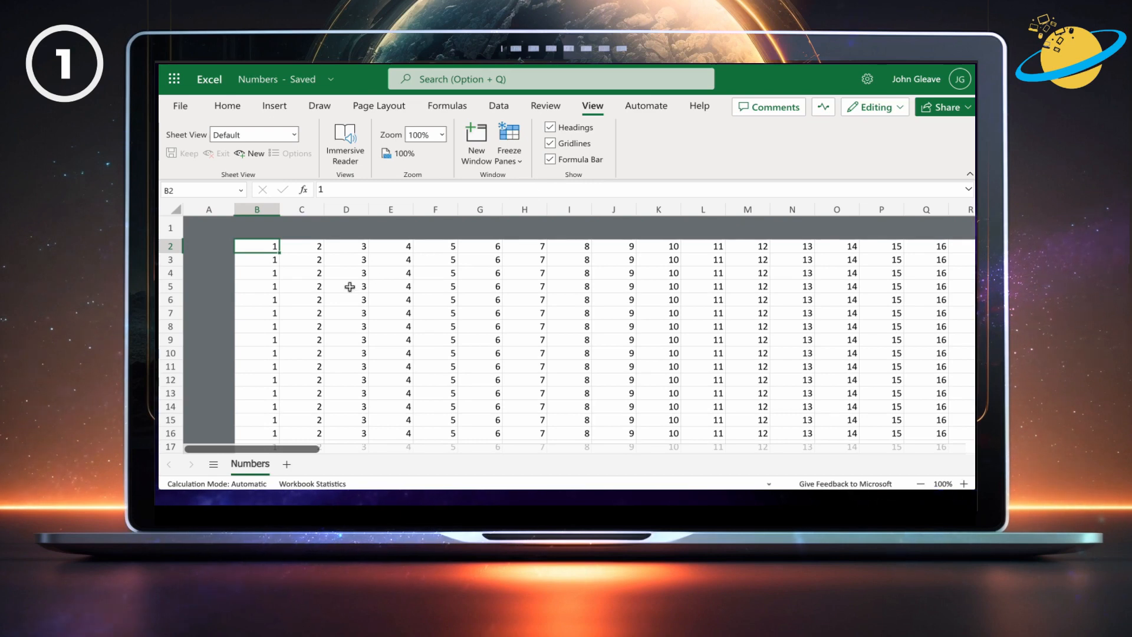
mouse_move(319, 304)
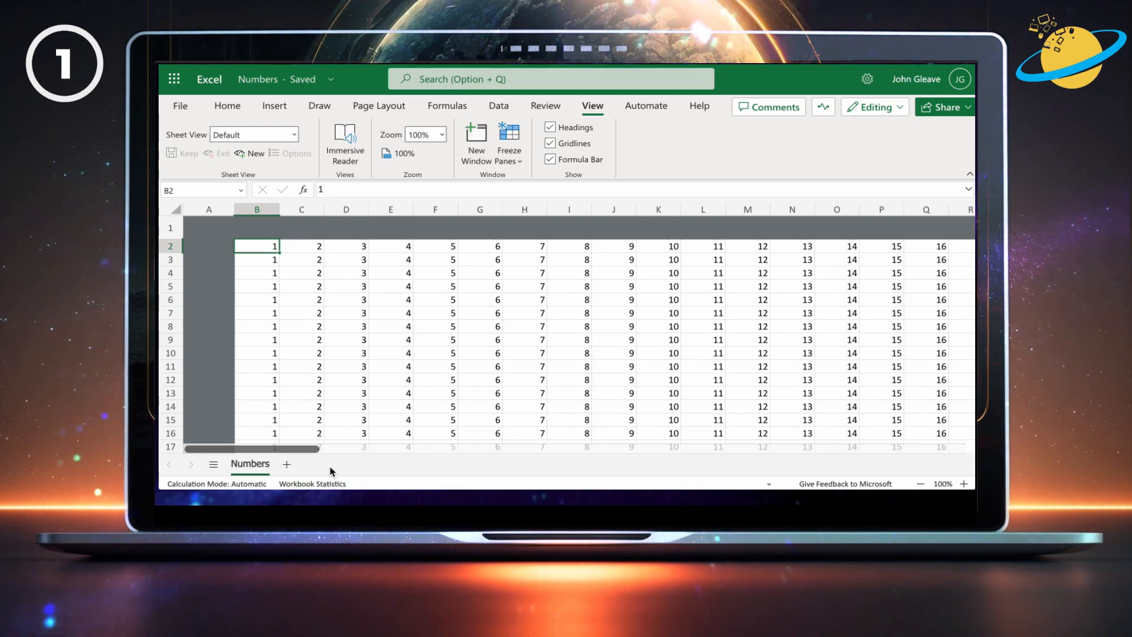
- Select C3 and freeze panes, keeping rows 1–2 and columns A–B fixed
click(301, 259)
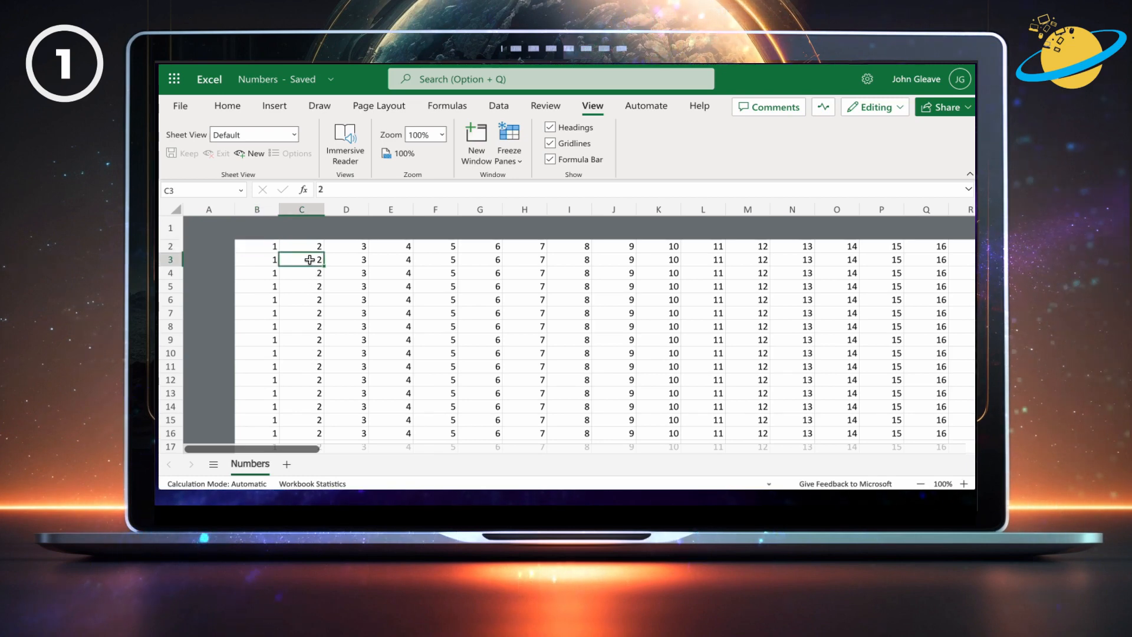
mouse_move(446, 185)
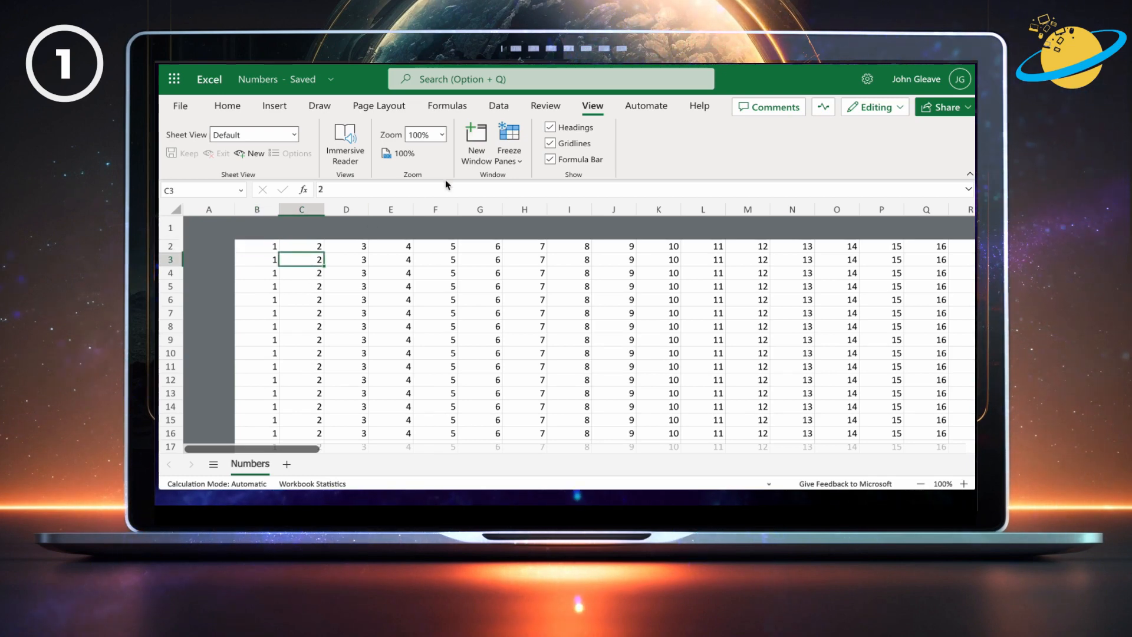
click(508, 142)
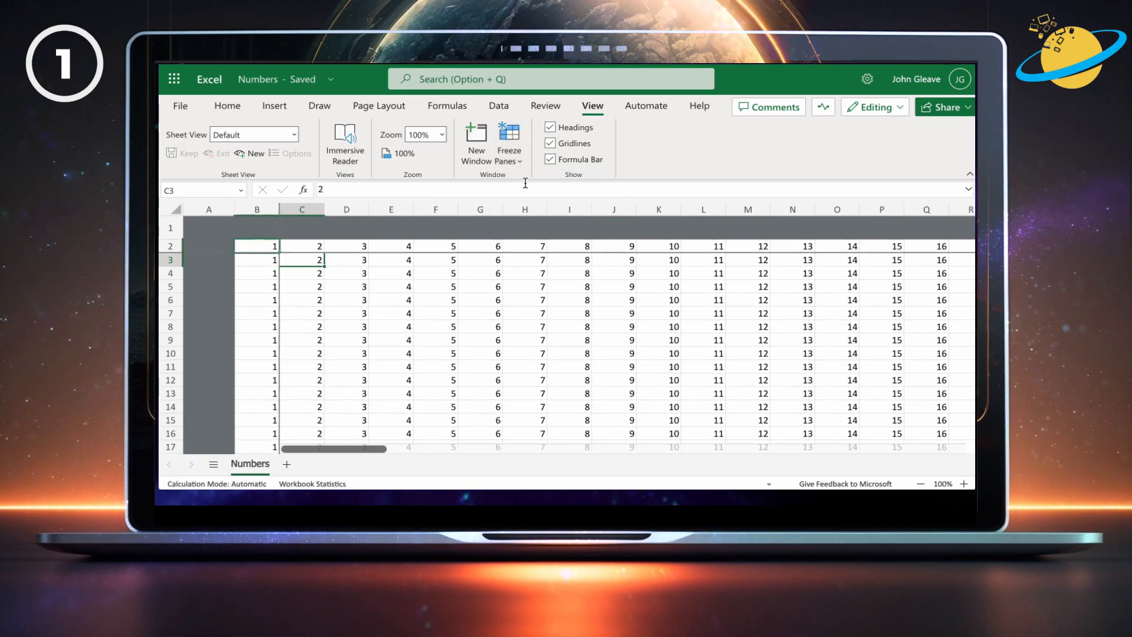
scroll(down, 3)
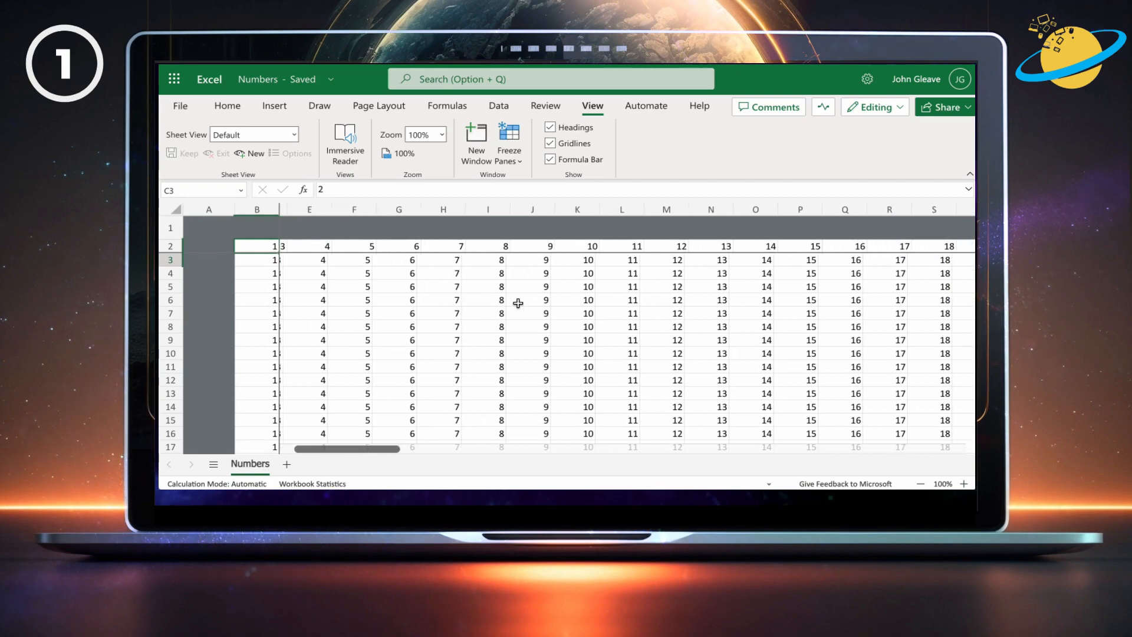
scroll(left, 3)
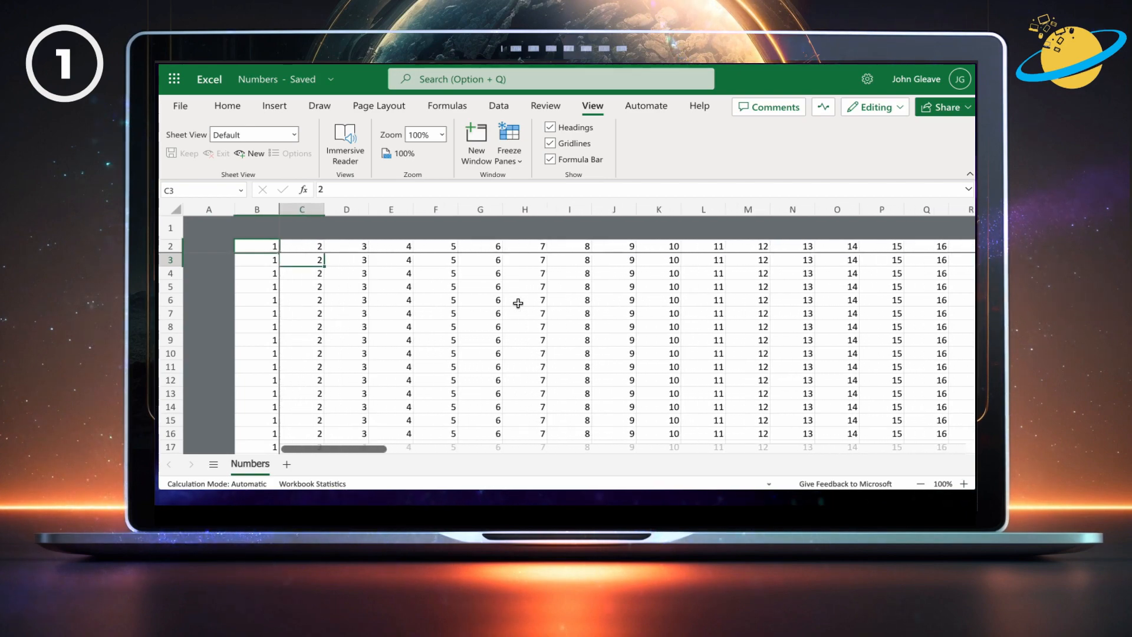